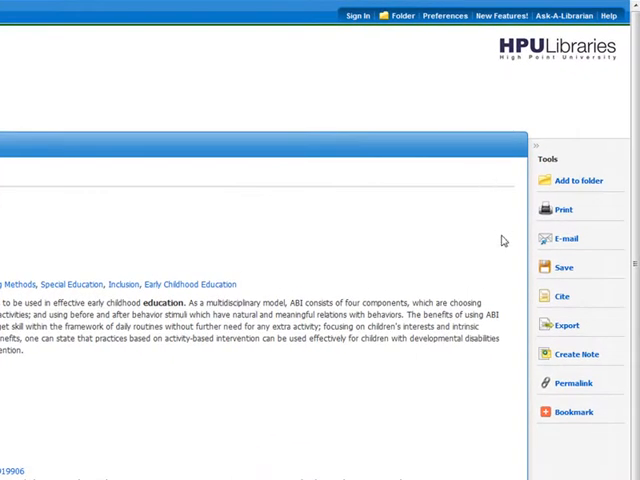
mouse_move(510, 362)
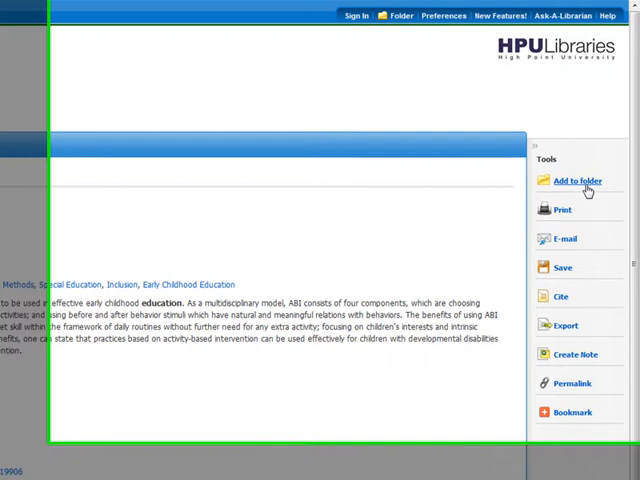
- Add the activity-based intervention article record to the EBSCOhost folder
left_click(576, 181)
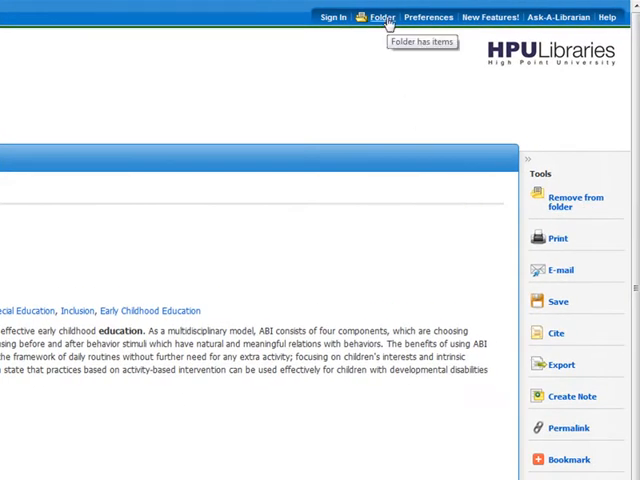
- Open the folder to view the saved Activity-Based Intervention Practices article
left_click(380, 17)
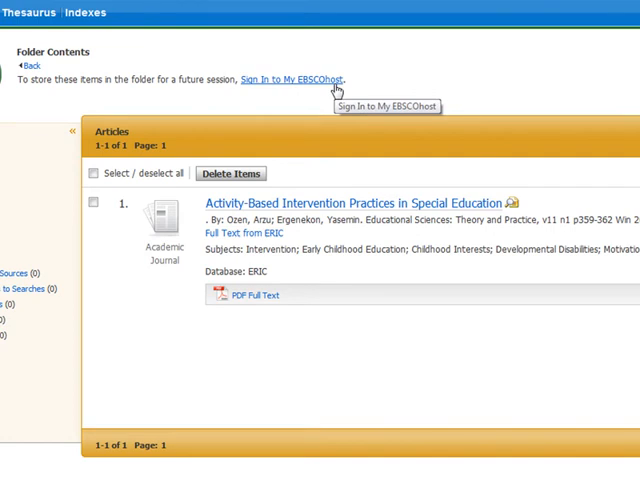
mouse_move(88, 96)
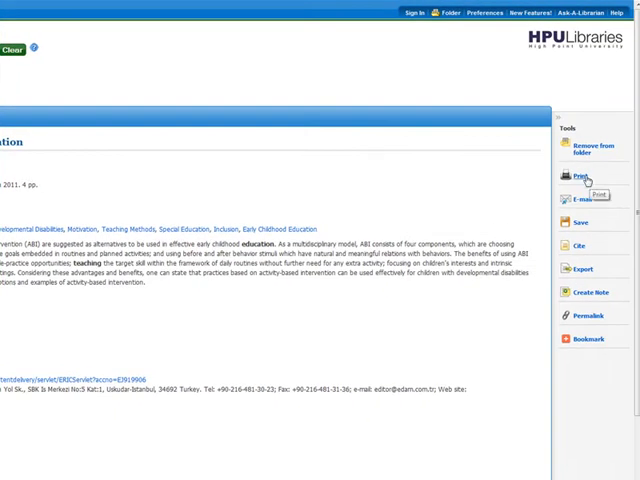
mouse_move(589, 206)
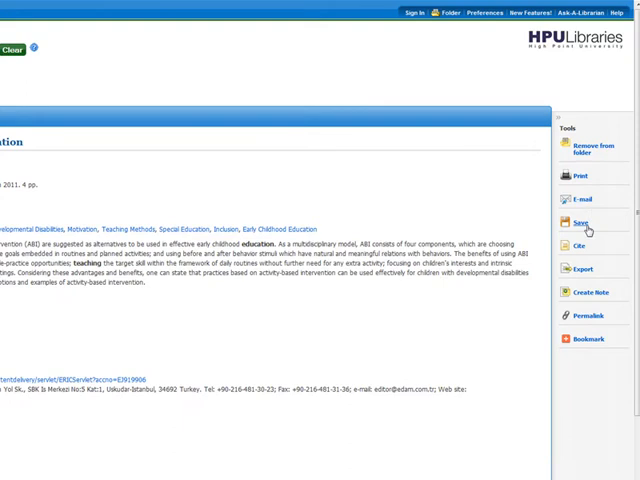
mouse_move(583, 322)
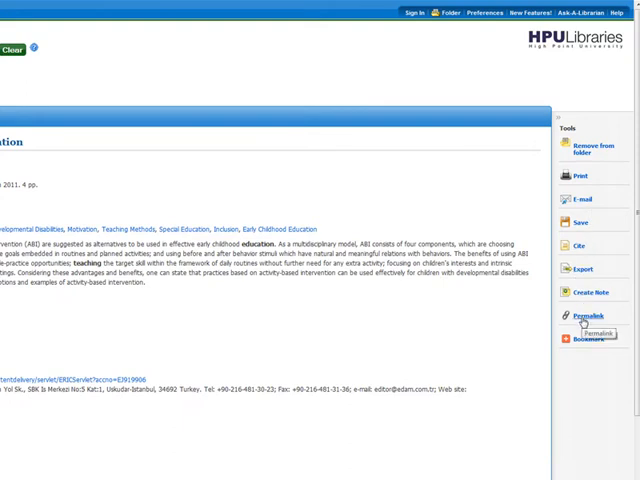
left_click(585, 320)
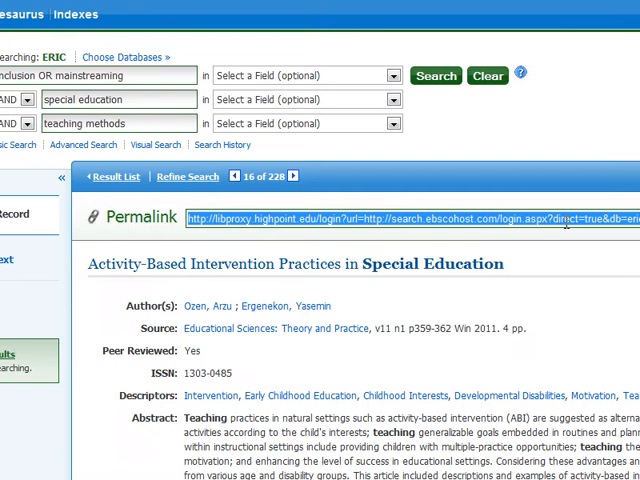
- Scroll past the permalink URL and bring up the article's citation formats
scroll("down", 3)
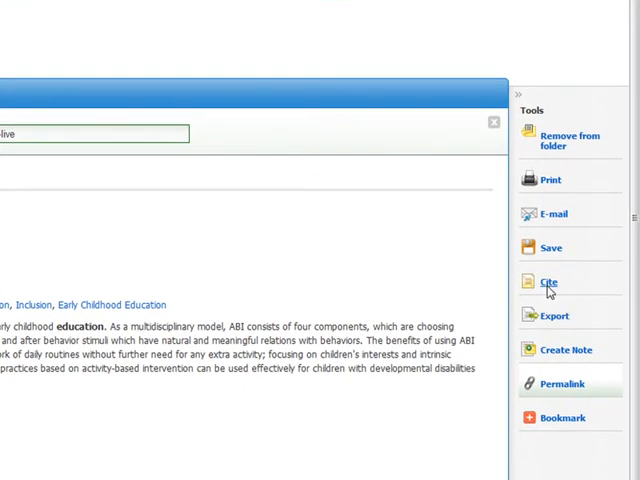
left_click(548, 282)
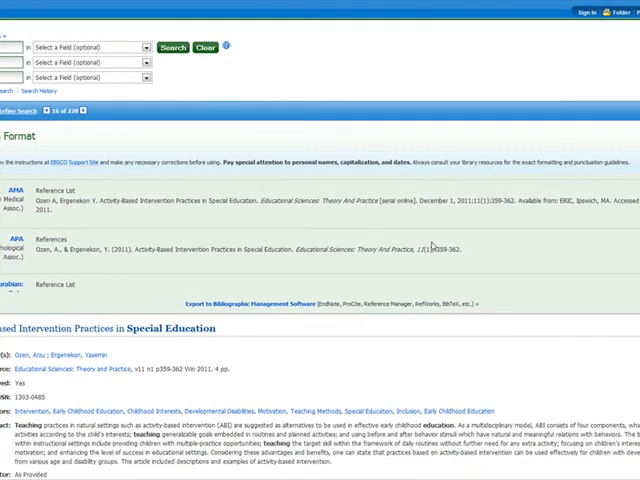
- Scroll through the AMA and APA citation formats for the article
scroll("down", 3)
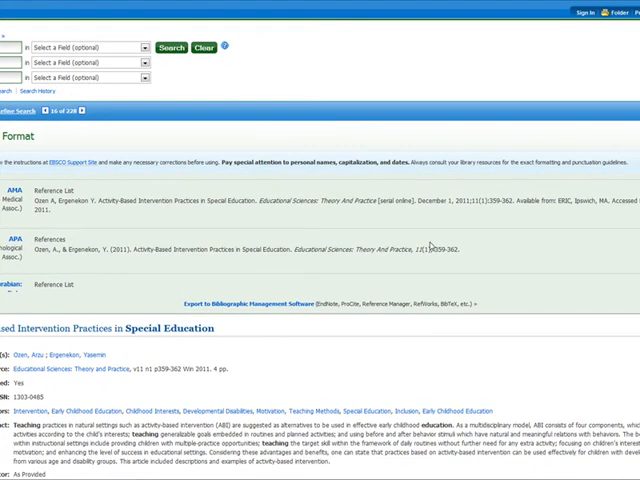